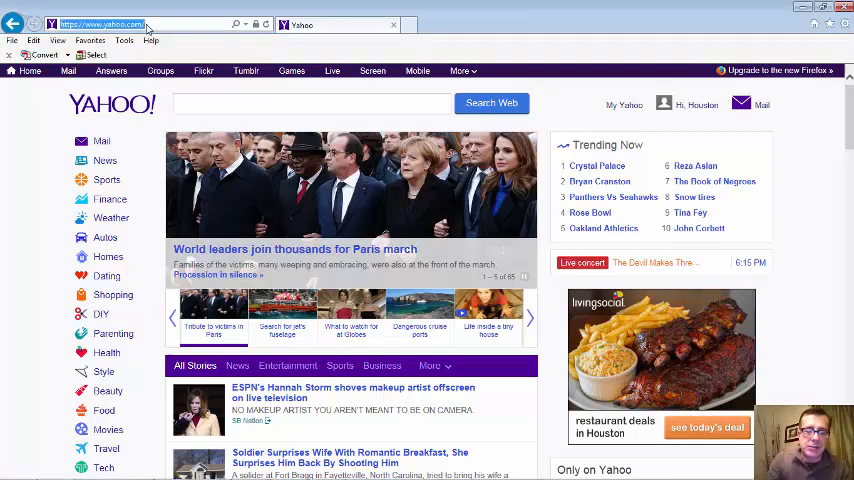
text(tinyurl.com)
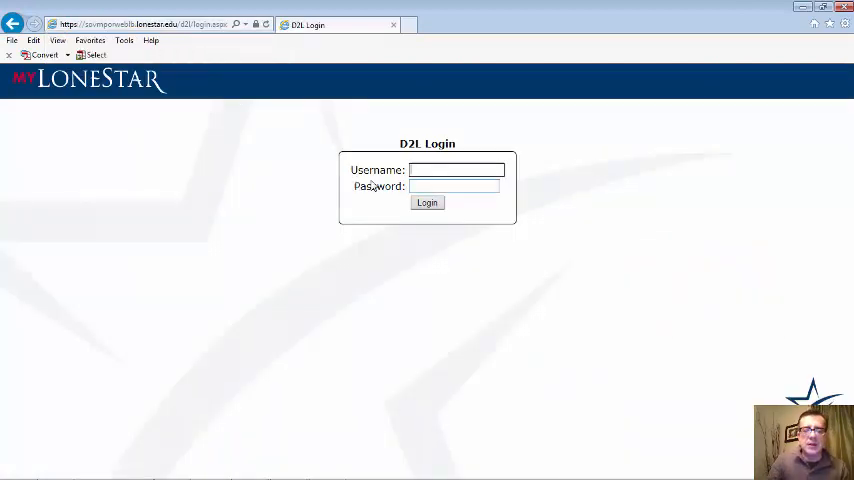
text(gdetiveaux)
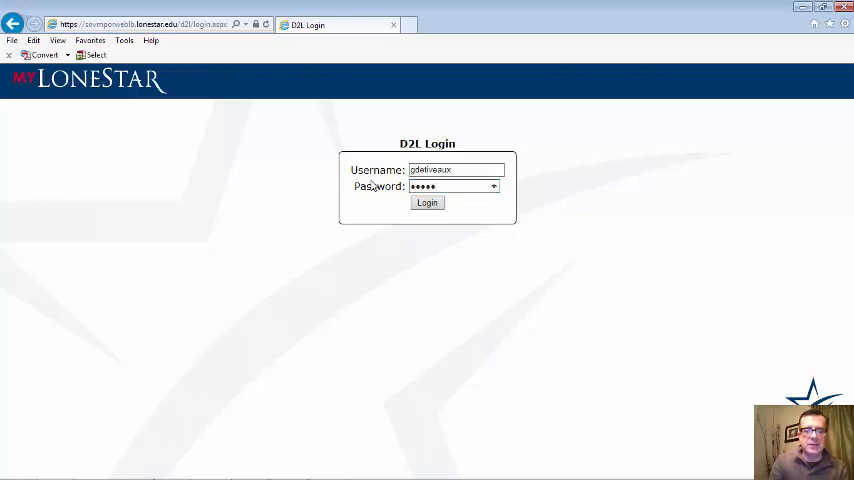
- Submit the credentials to log in to Lone Star College Online D2L
click(427, 202)
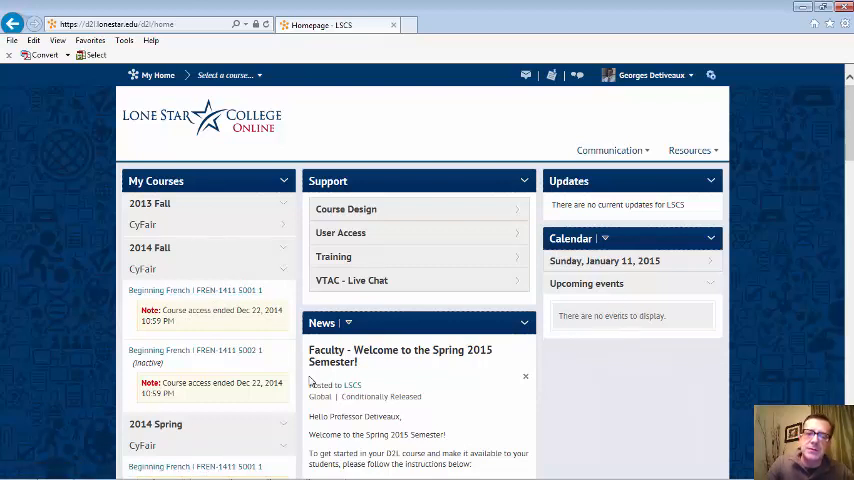
mouse_move(415, 388)
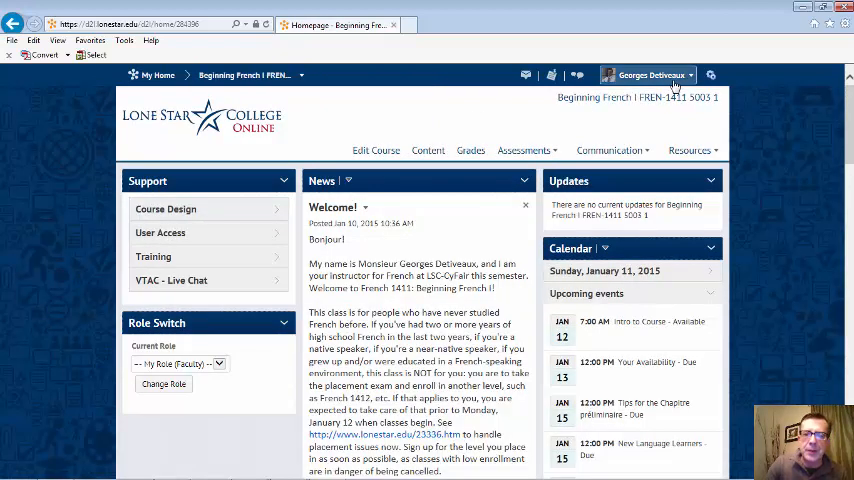
click(651, 75)
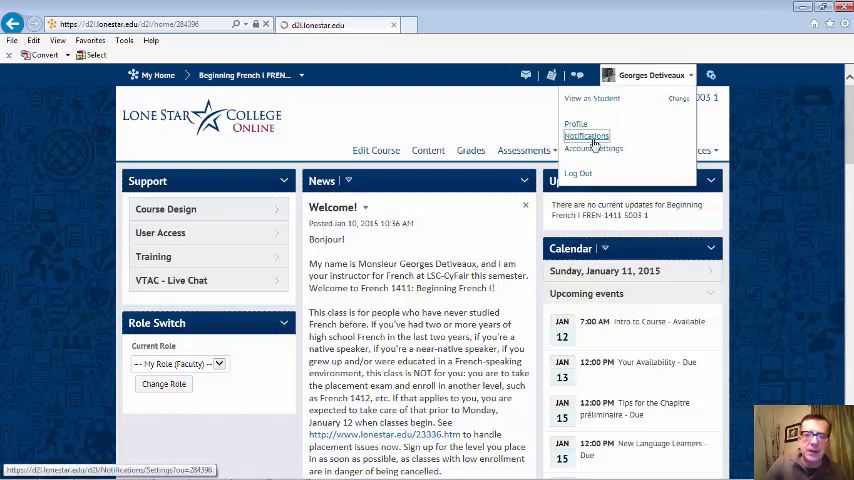
click(586, 135)
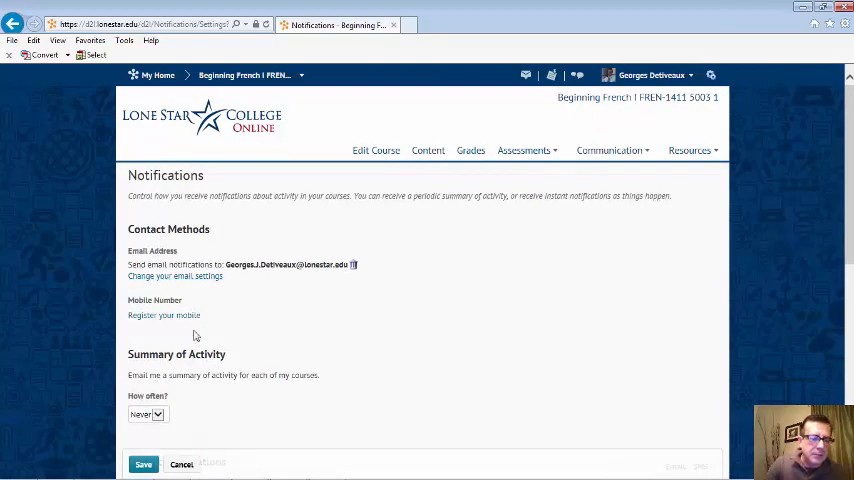
mouse_move(165, 315)
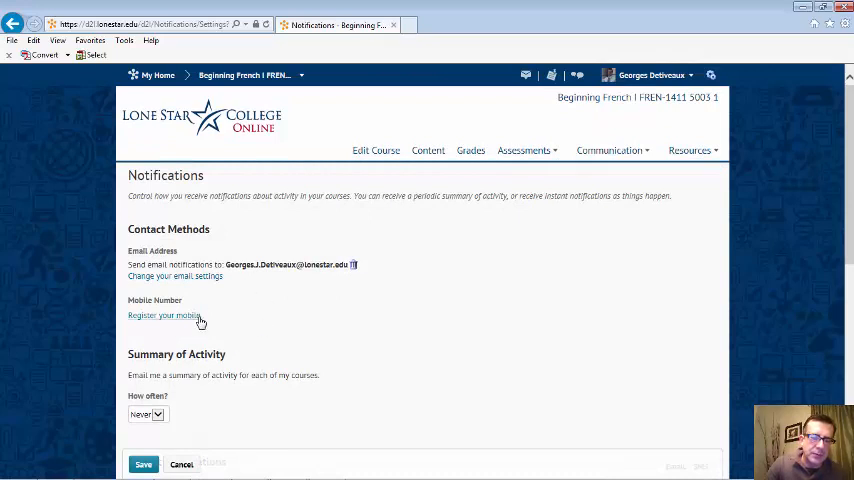
scroll(down, 3)
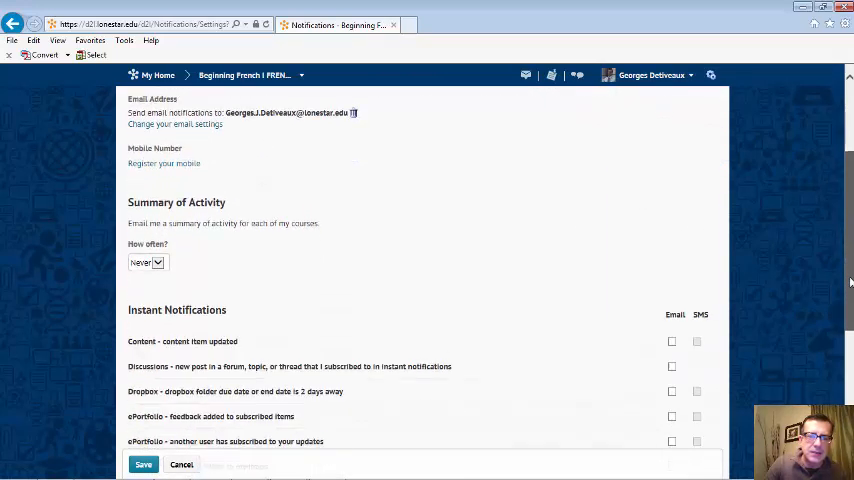
scroll(down, 3)
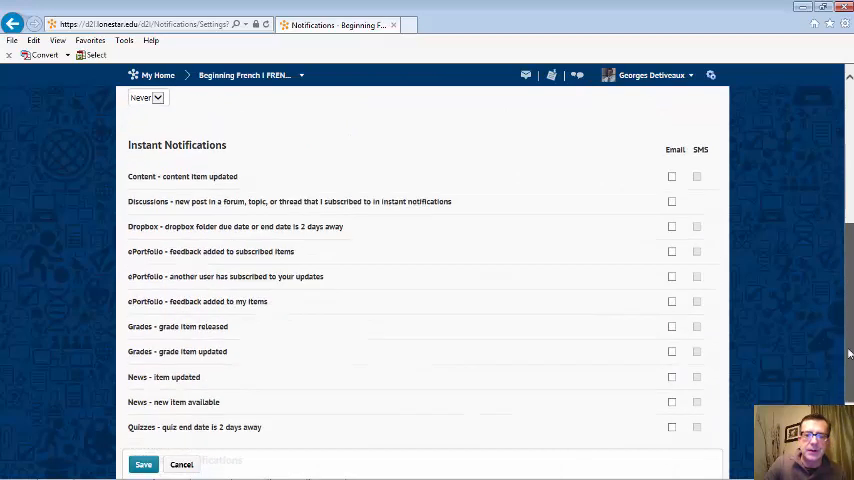
scroll(down, 3)
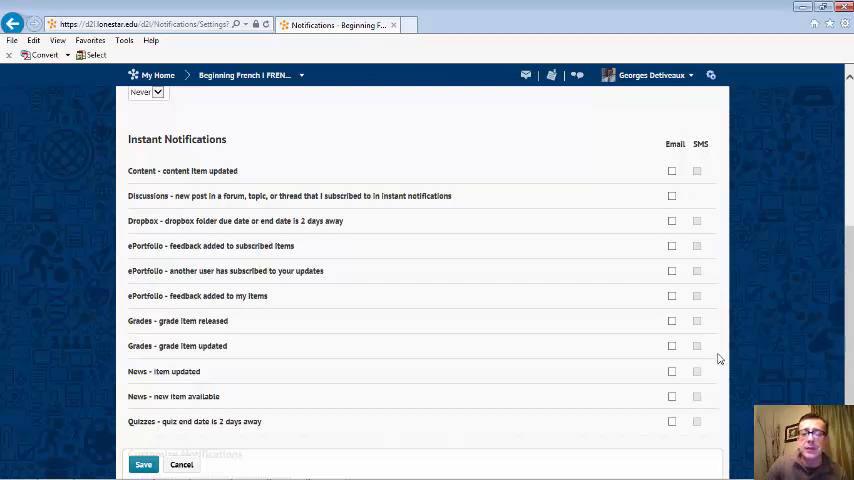
mouse_move(710, 439)
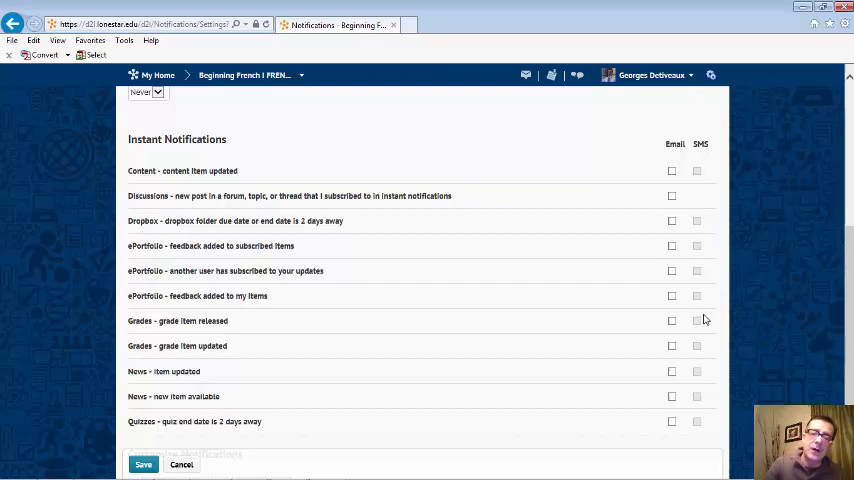
mouse_move(706, 345)
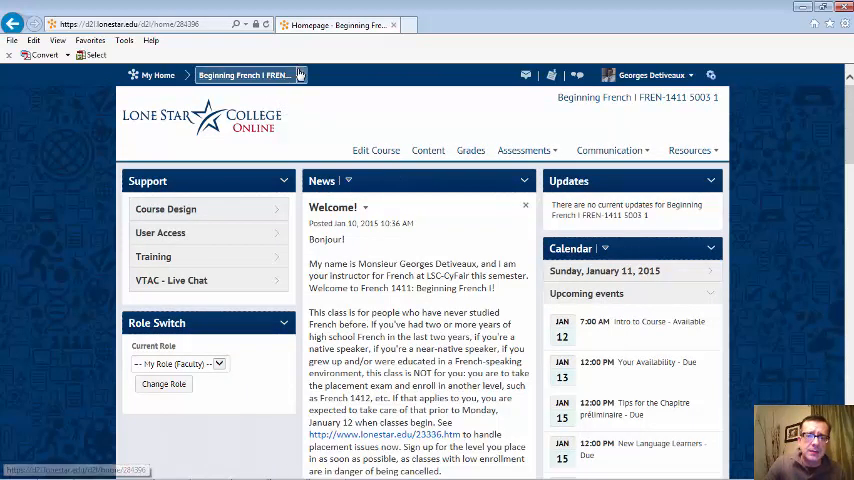
click(245, 75)
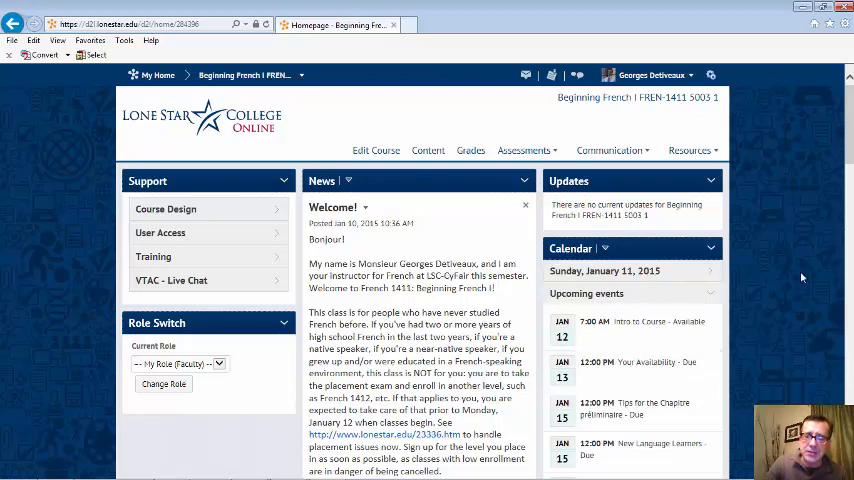
scroll(down, 3)
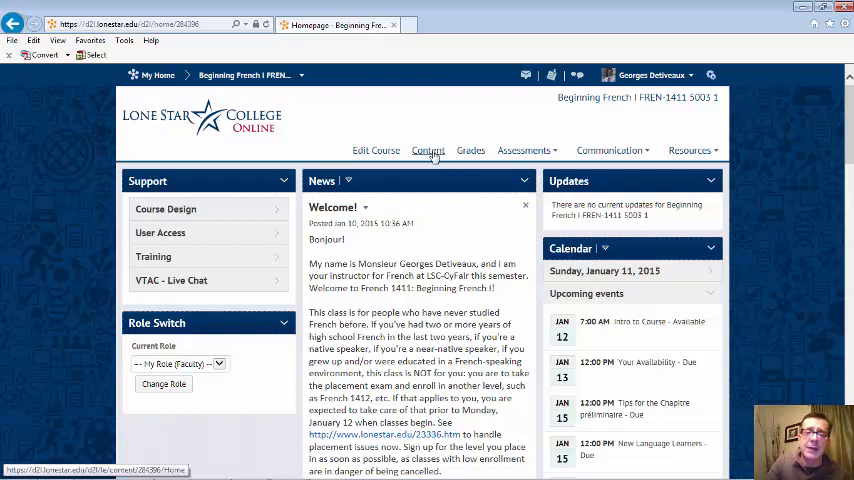
- Open the course Content area and expand Getting Started to show Intro to Course
click(428, 150)
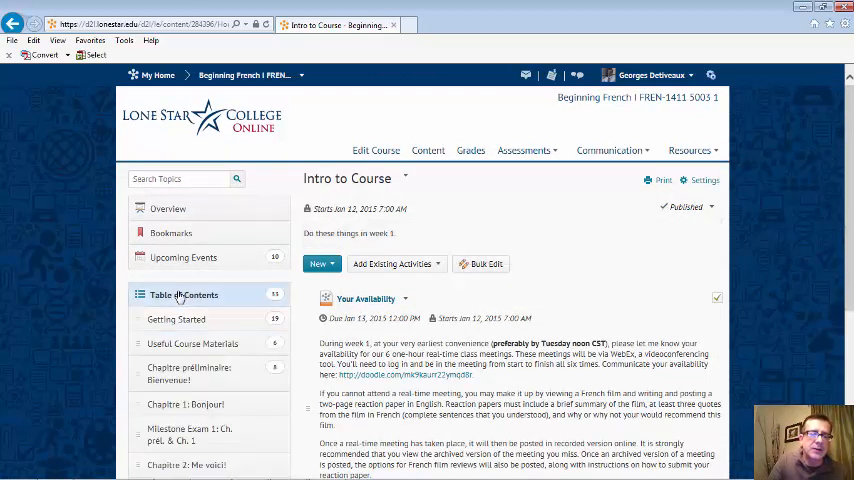
scroll(down, 3)
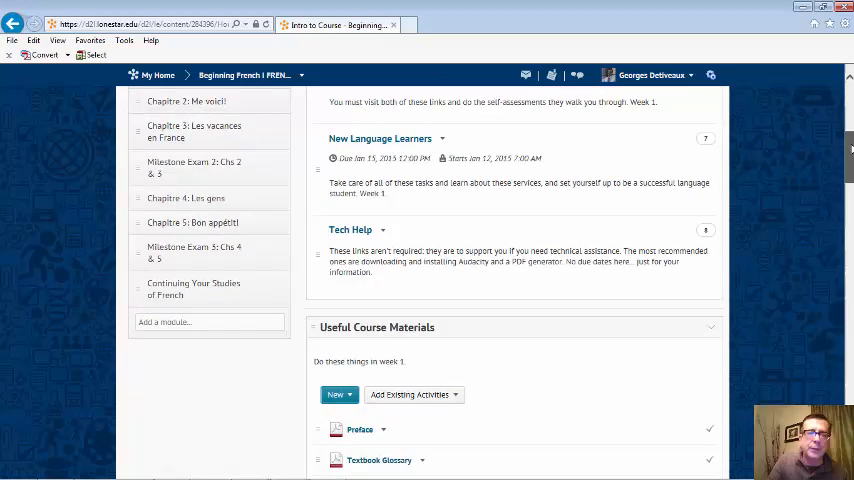
scroll(up, 3)
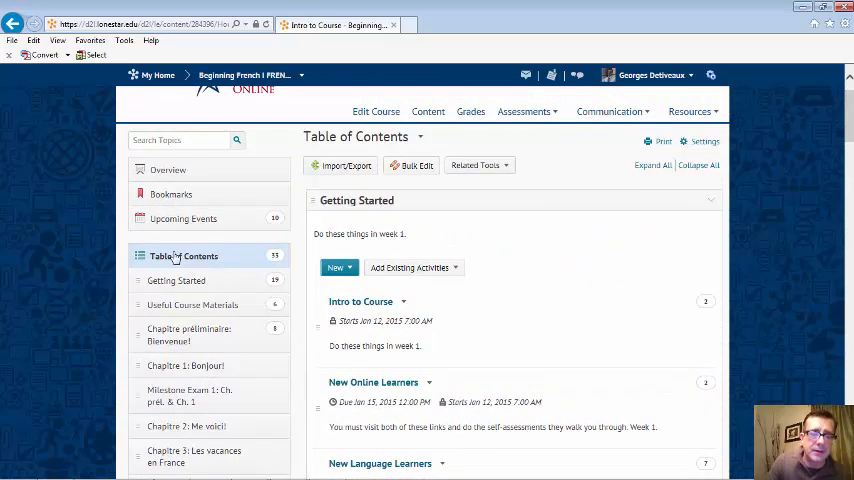
click(176, 280)
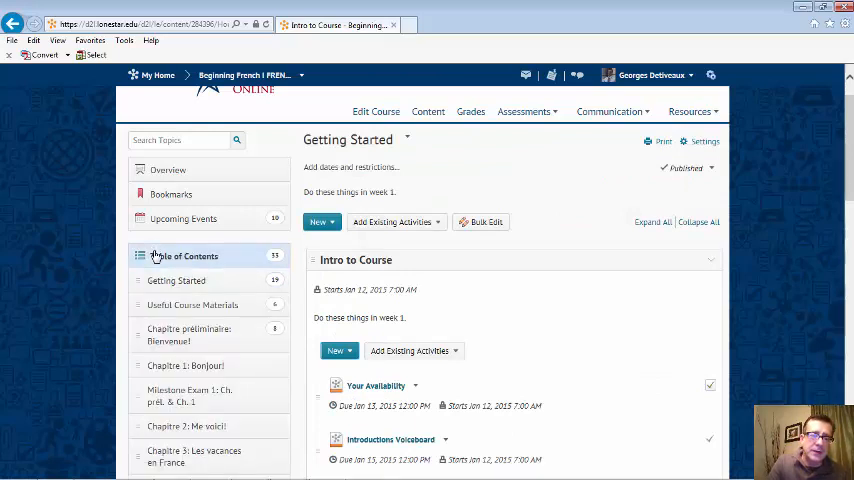
click(184, 256)
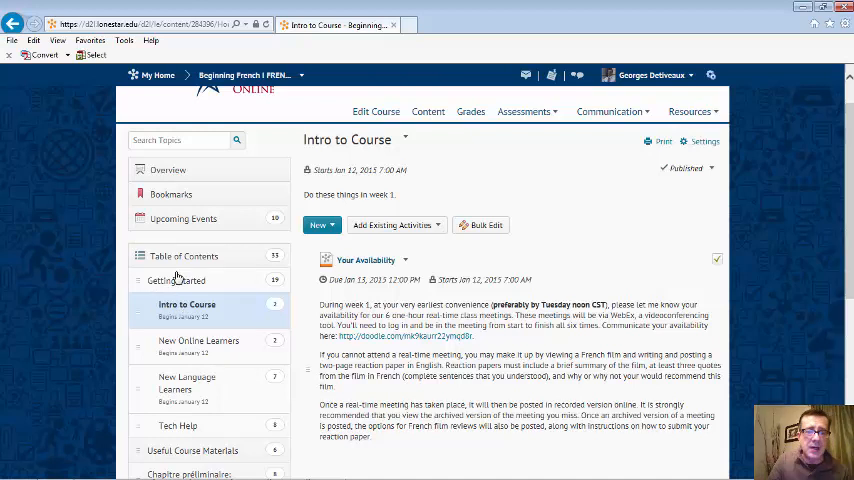
click(174, 280)
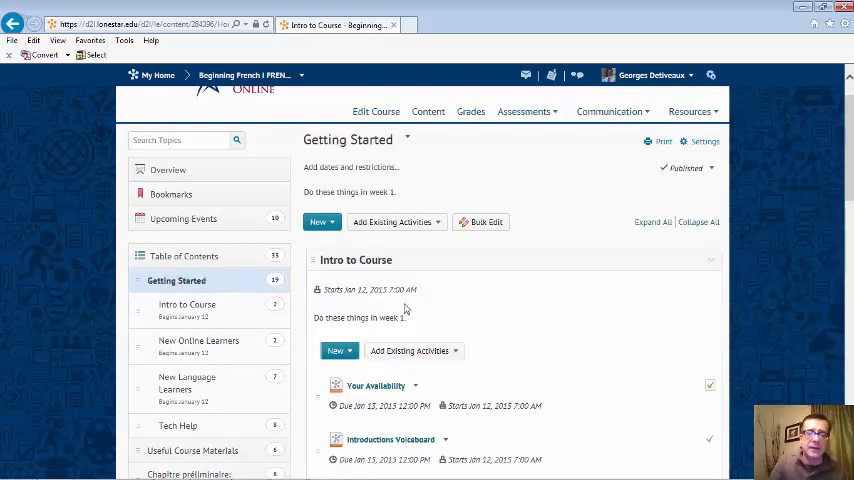
mouse_move(376, 385)
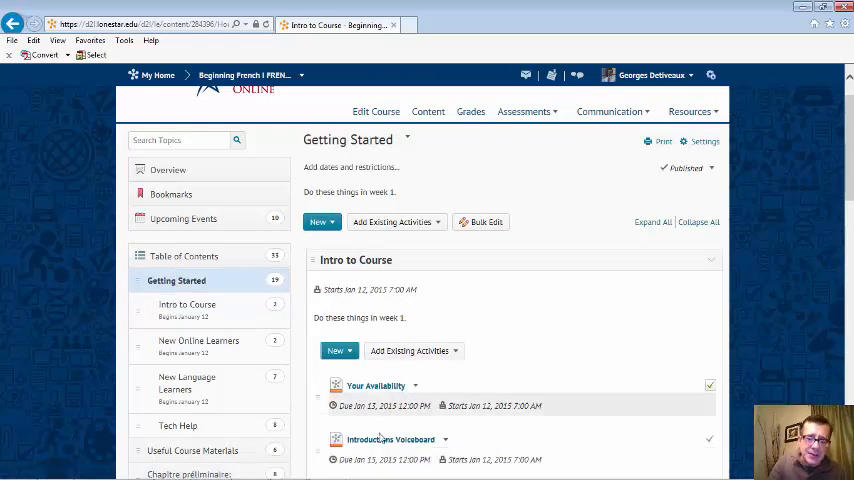
click(187, 304)
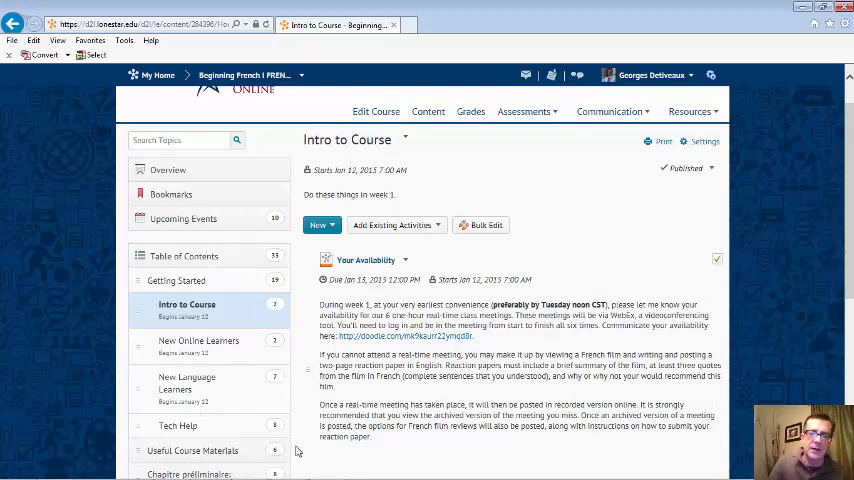
scroll(down, 3)
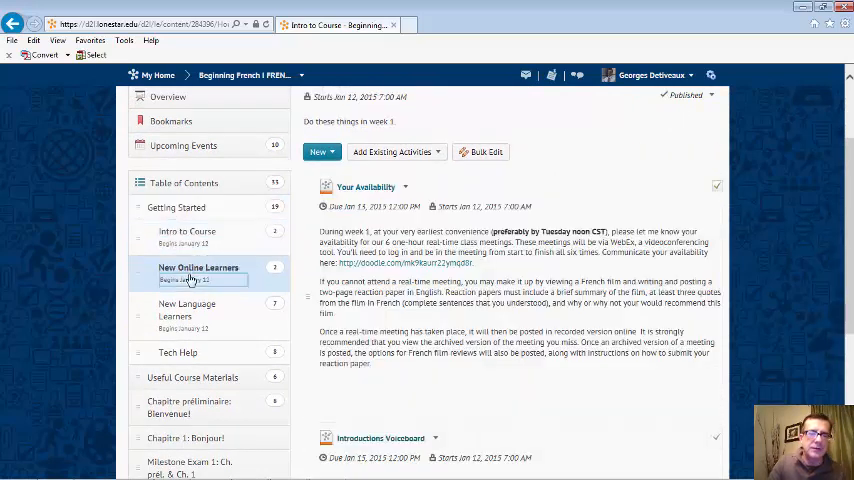
- Browse New Online Learners and Tech Help, ending on Chapitre préliminaire: Bienvenue!
click(186, 310)
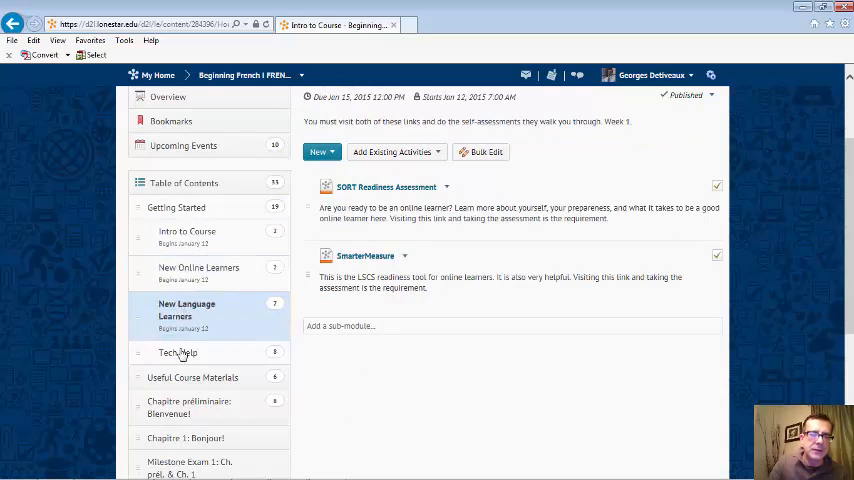
click(178, 352)
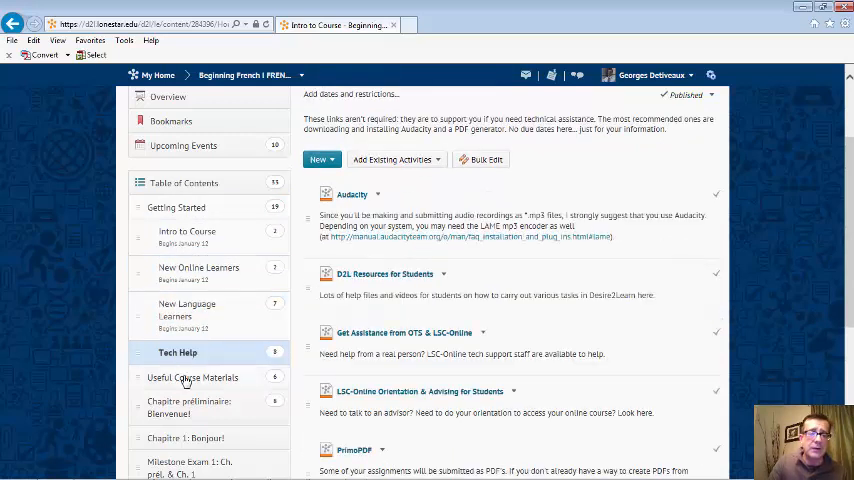
click(189, 261)
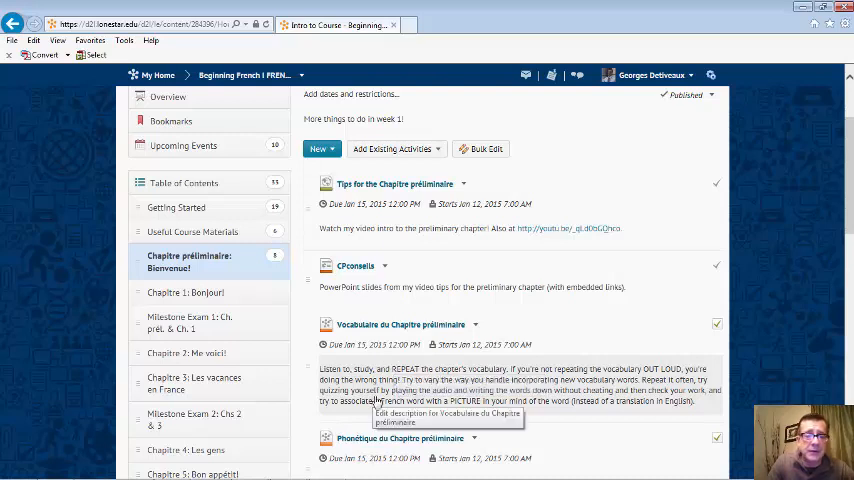
mouse_move(424, 407)
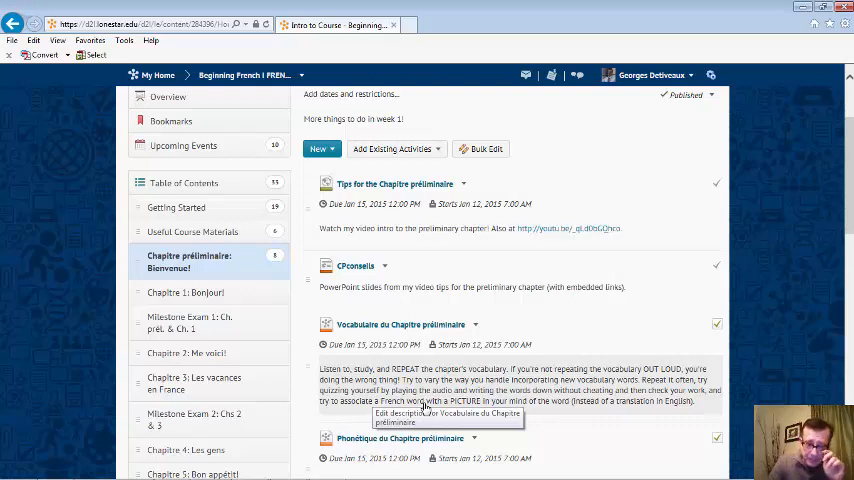
mouse_move(590, 339)
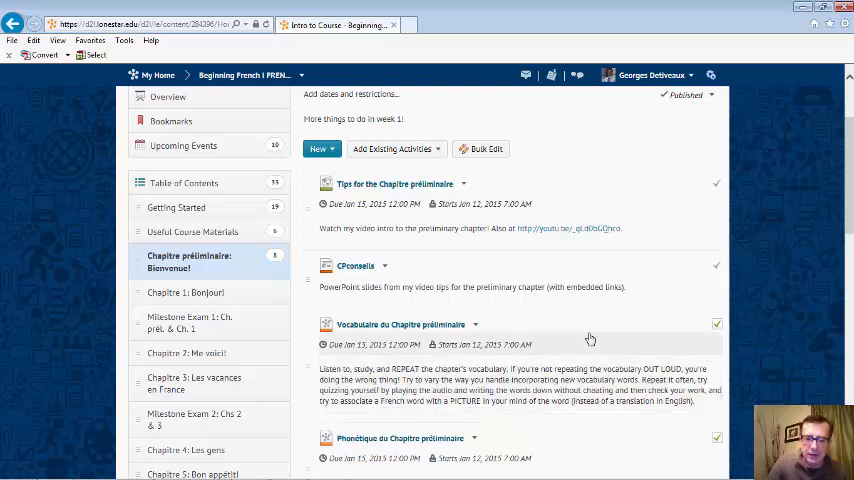